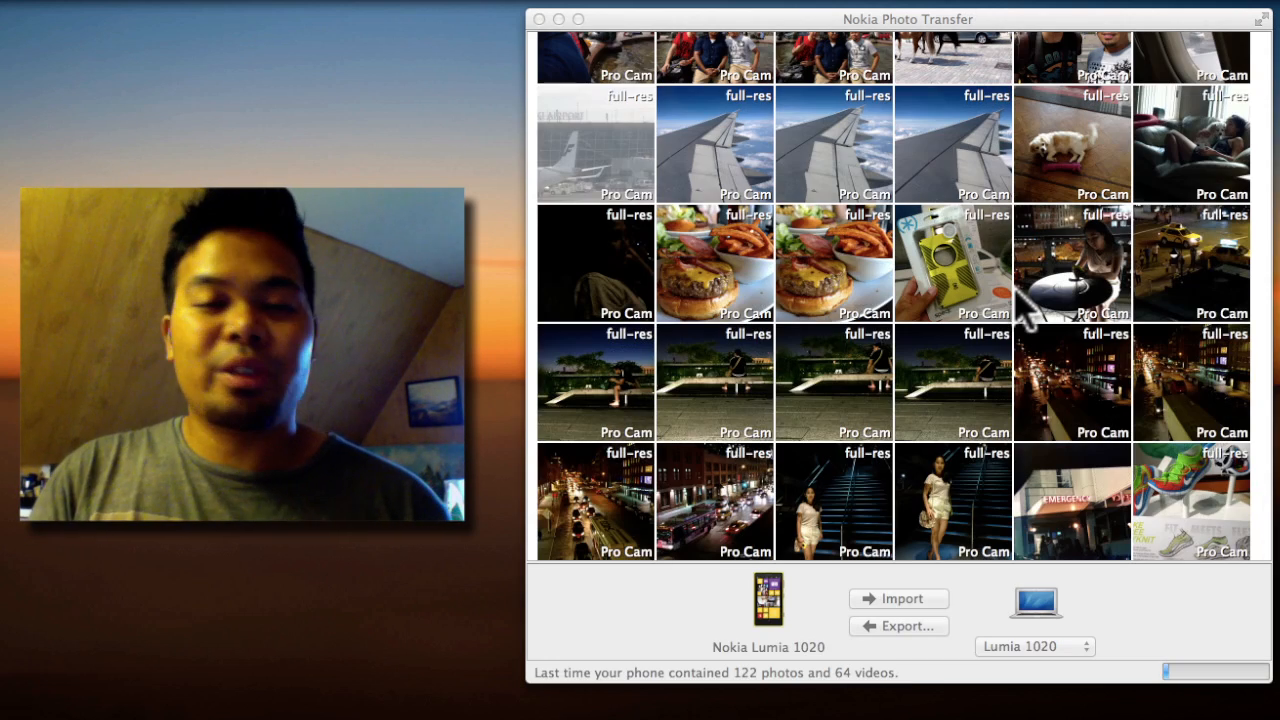
- Scroll through the Lumia 1020 thumbnails and mark the plated food photo for import
scroll(down, 3)
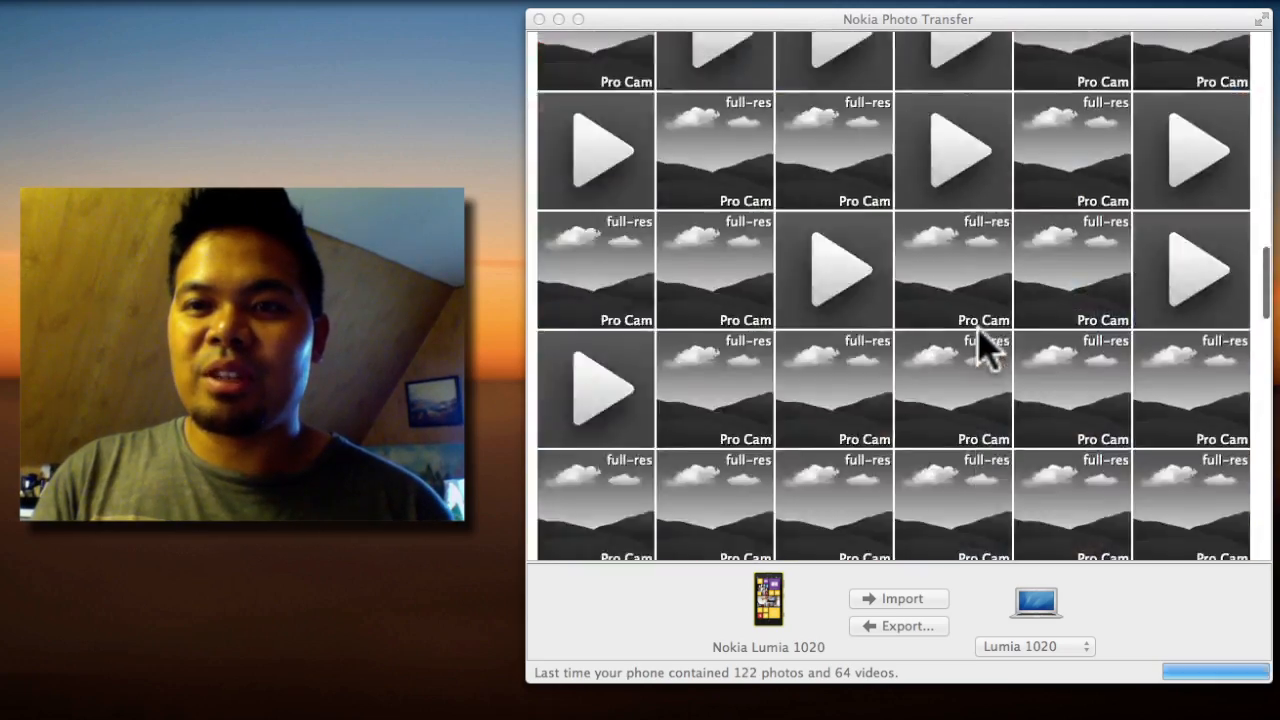
scroll(down, 3)
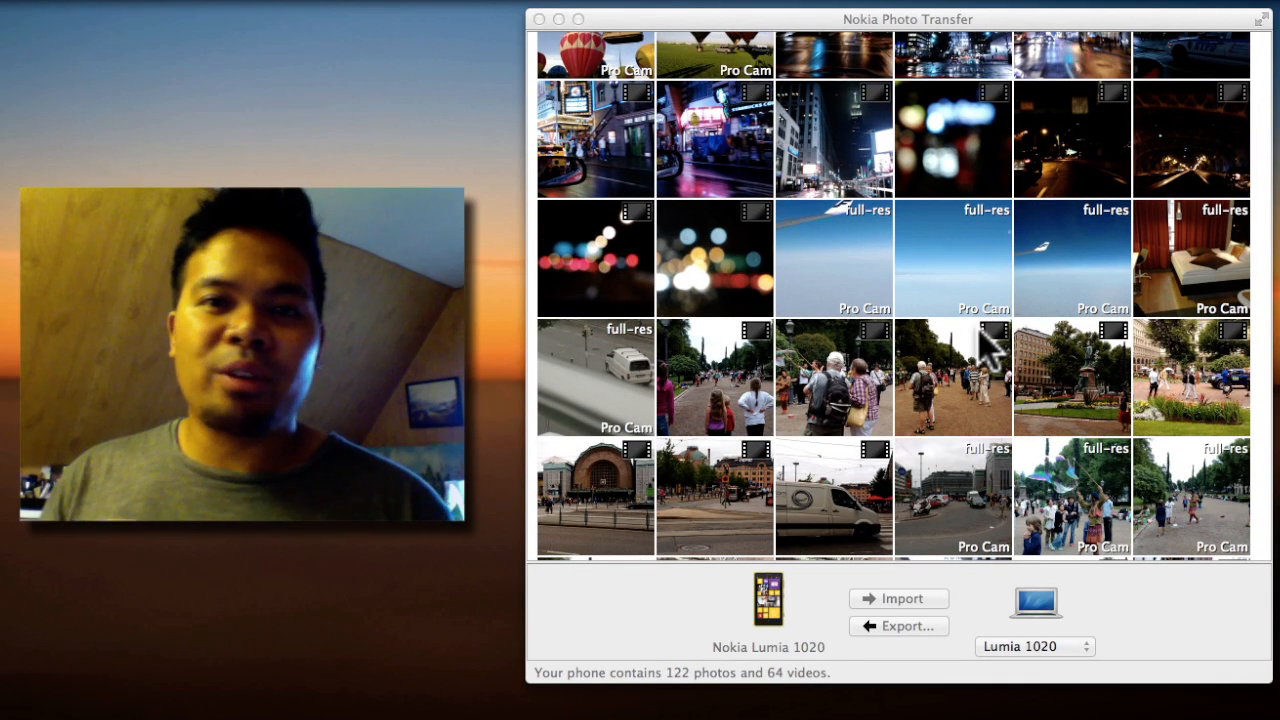
mouse_move(876, 120)
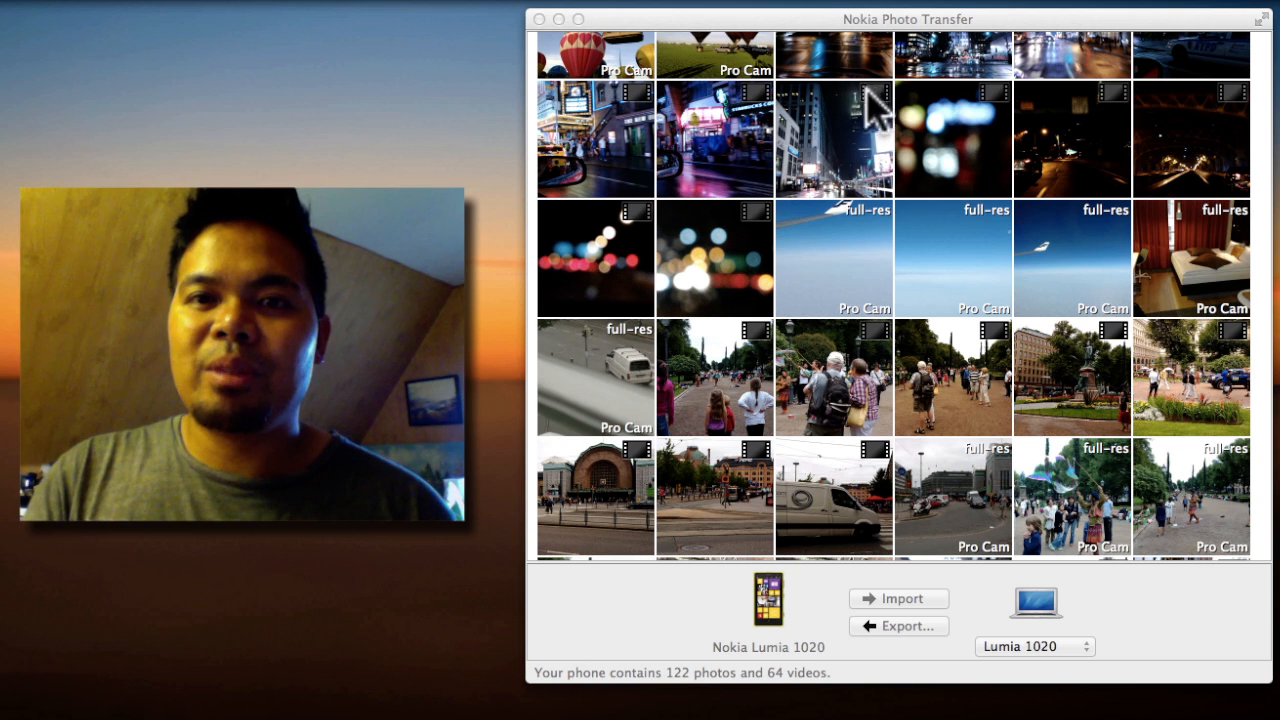
mouse_move(888, 122)
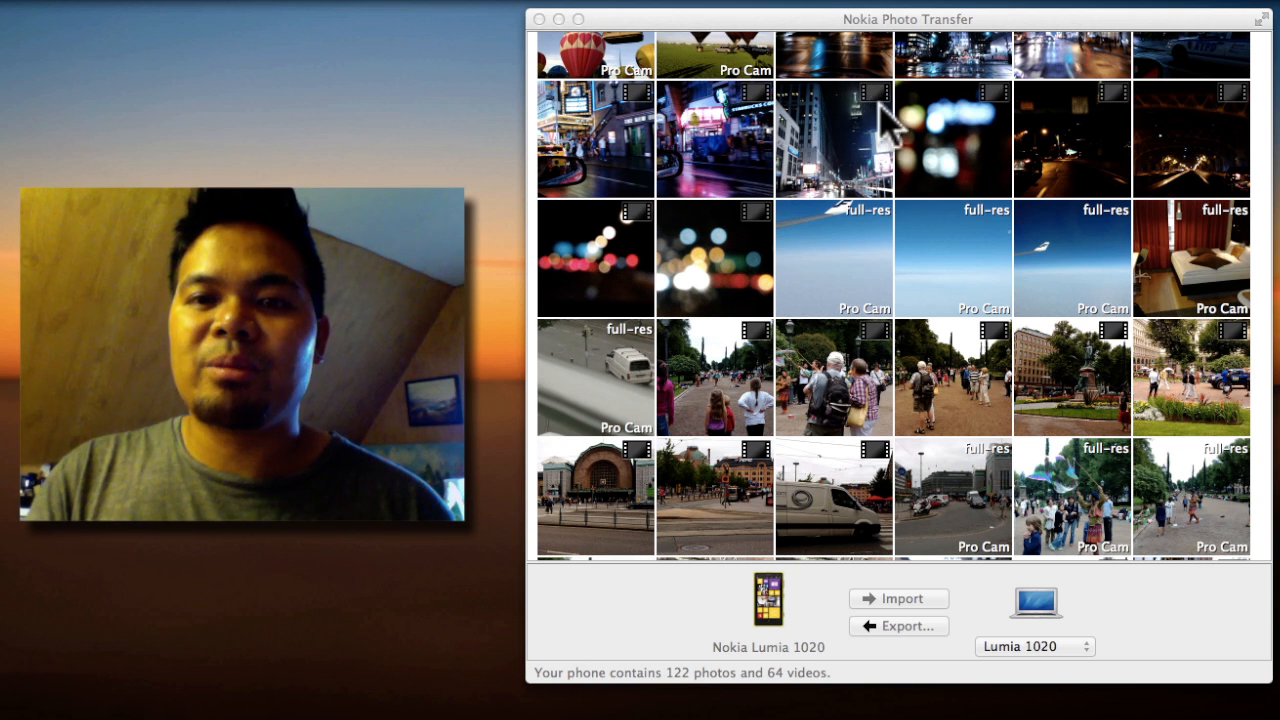
mouse_move(864, 244)
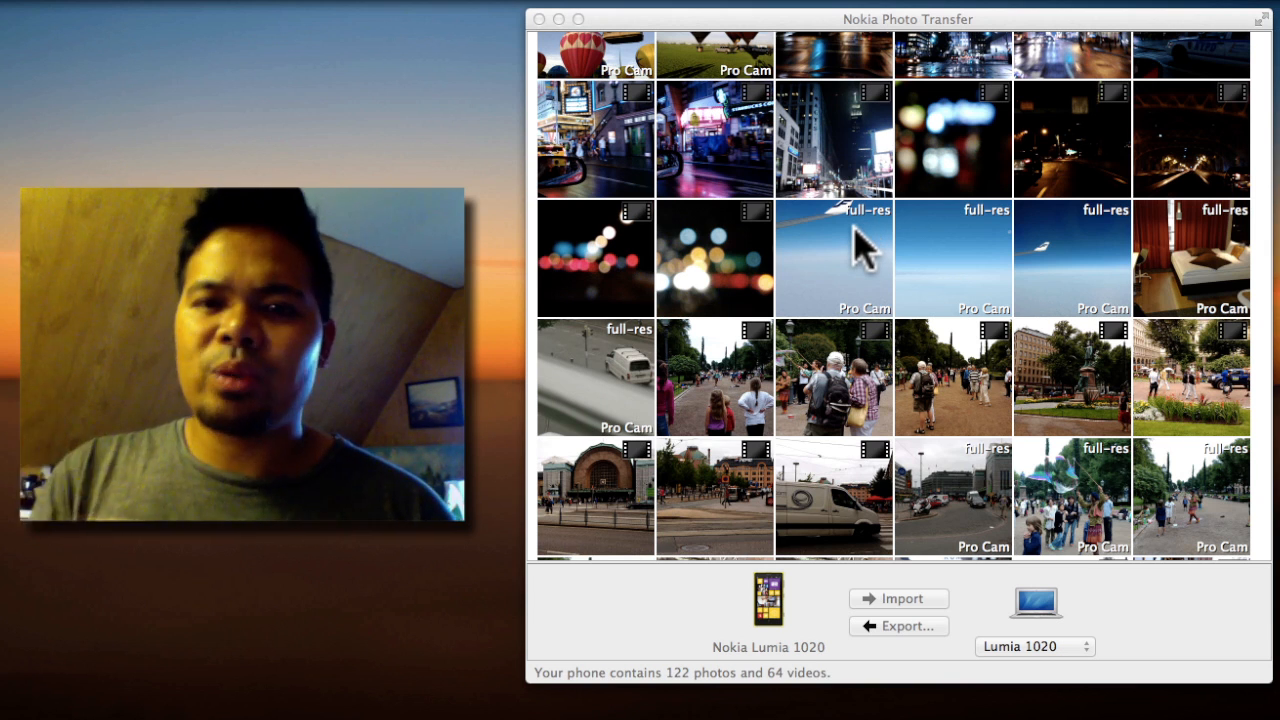
scroll(down, 3)
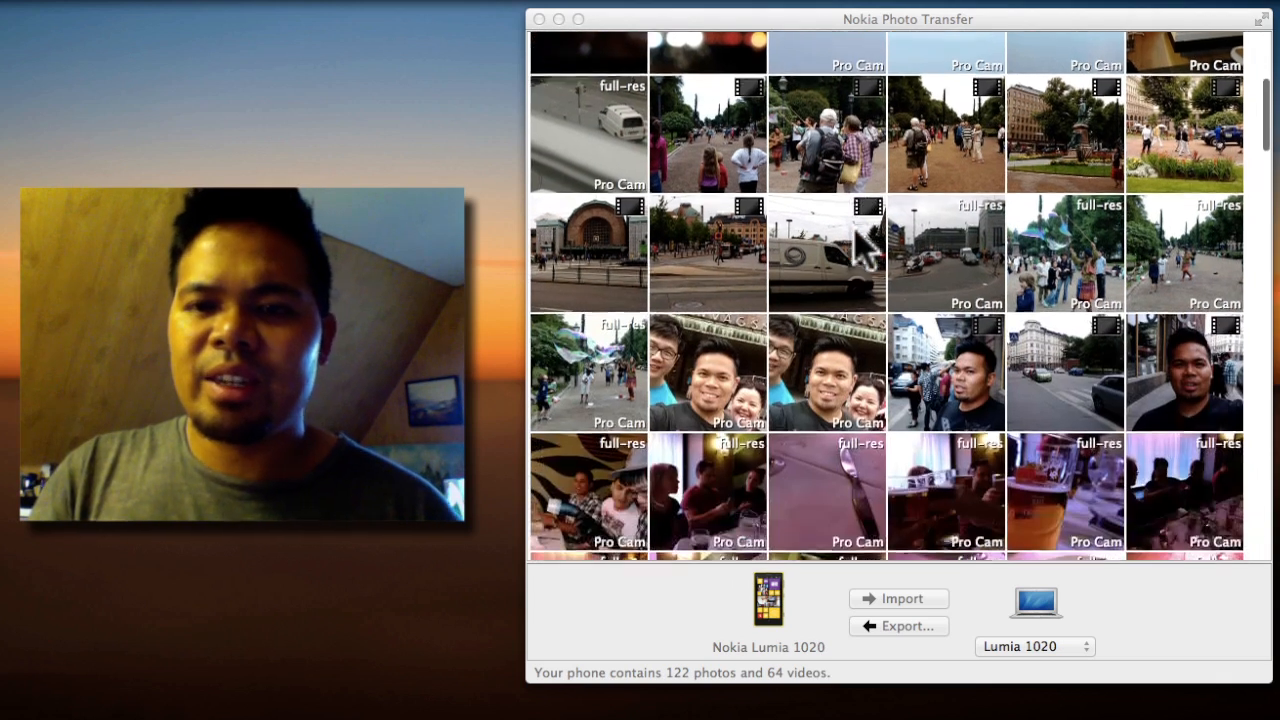
scroll(down, 3)
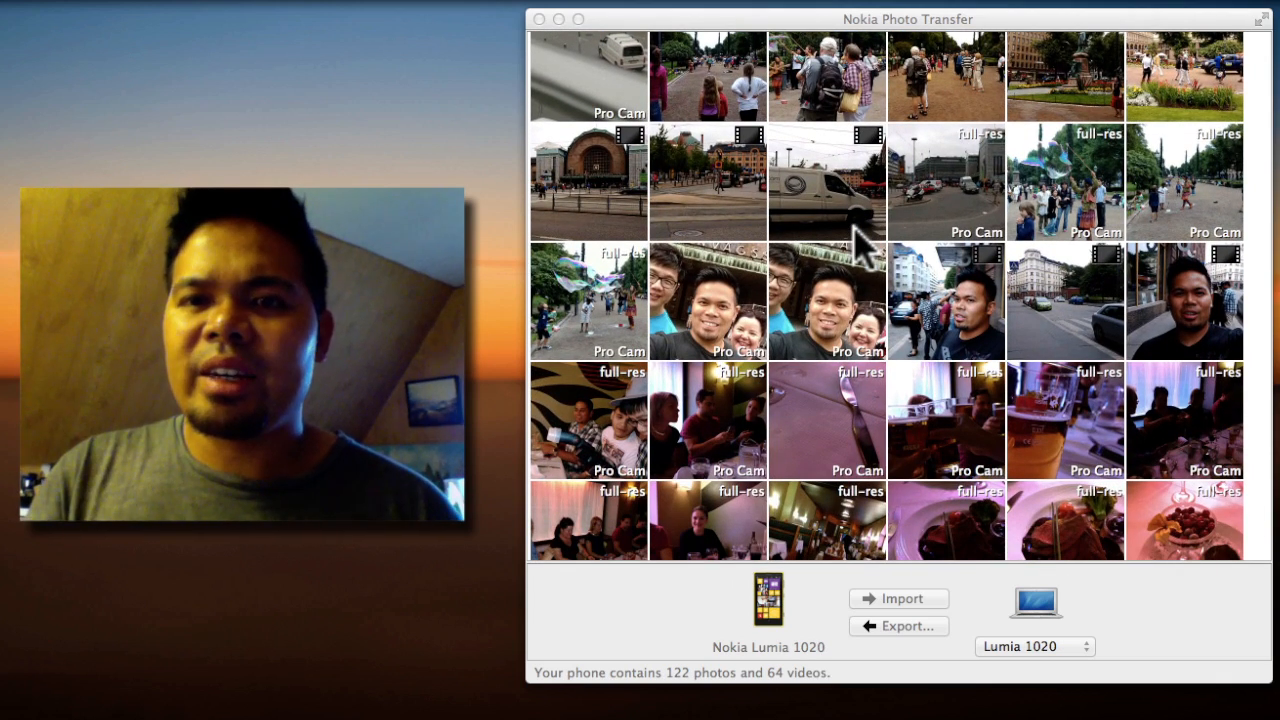
mouse_move(856, 300)
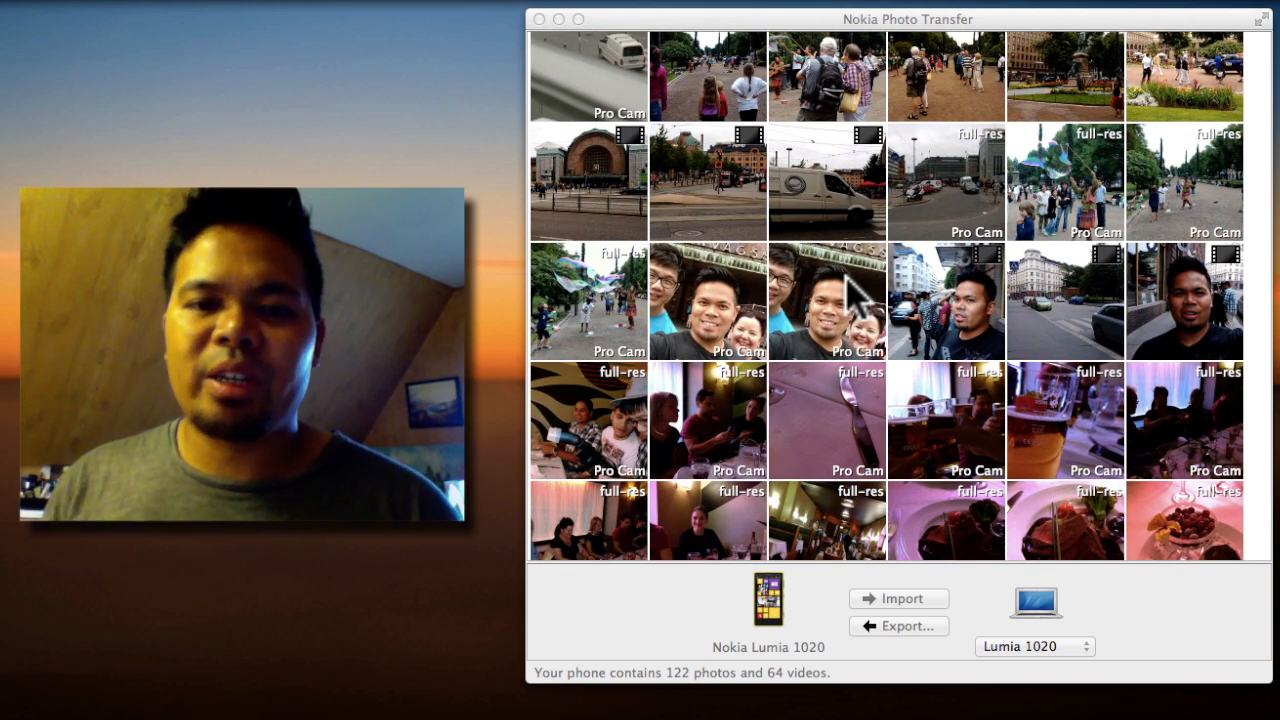
scroll(down, 3)
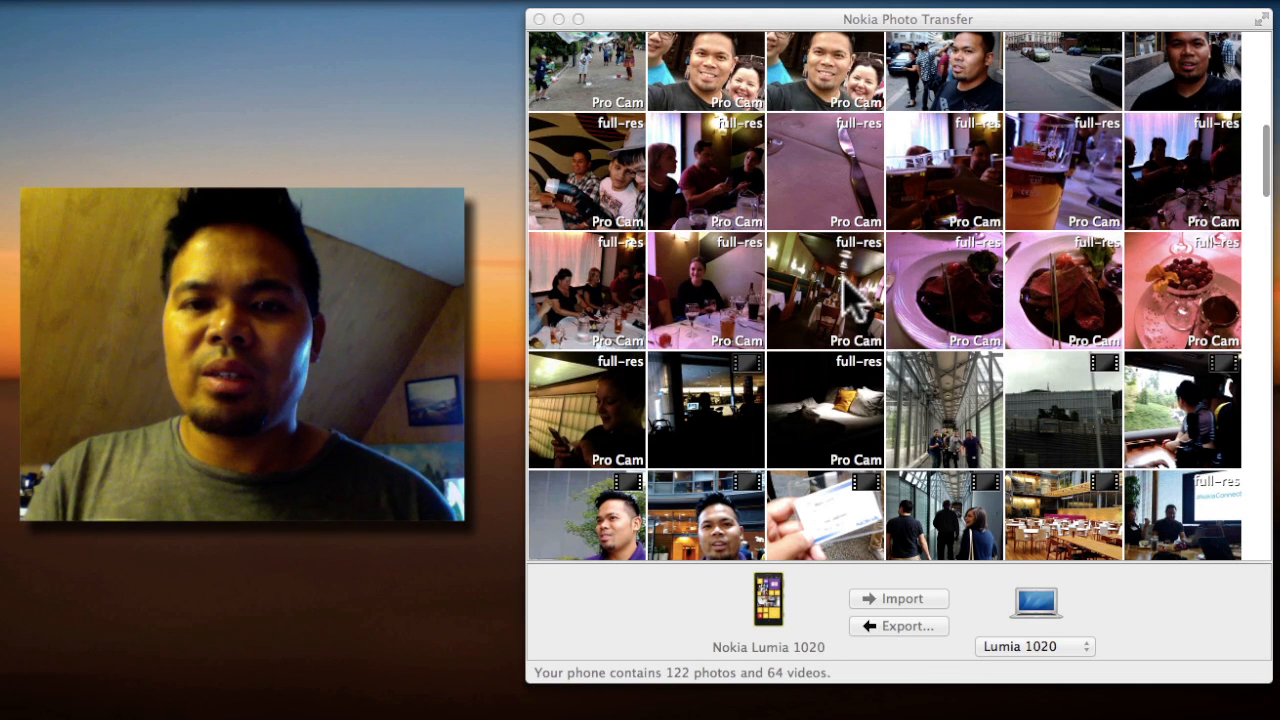
mouse_move(756, 316)
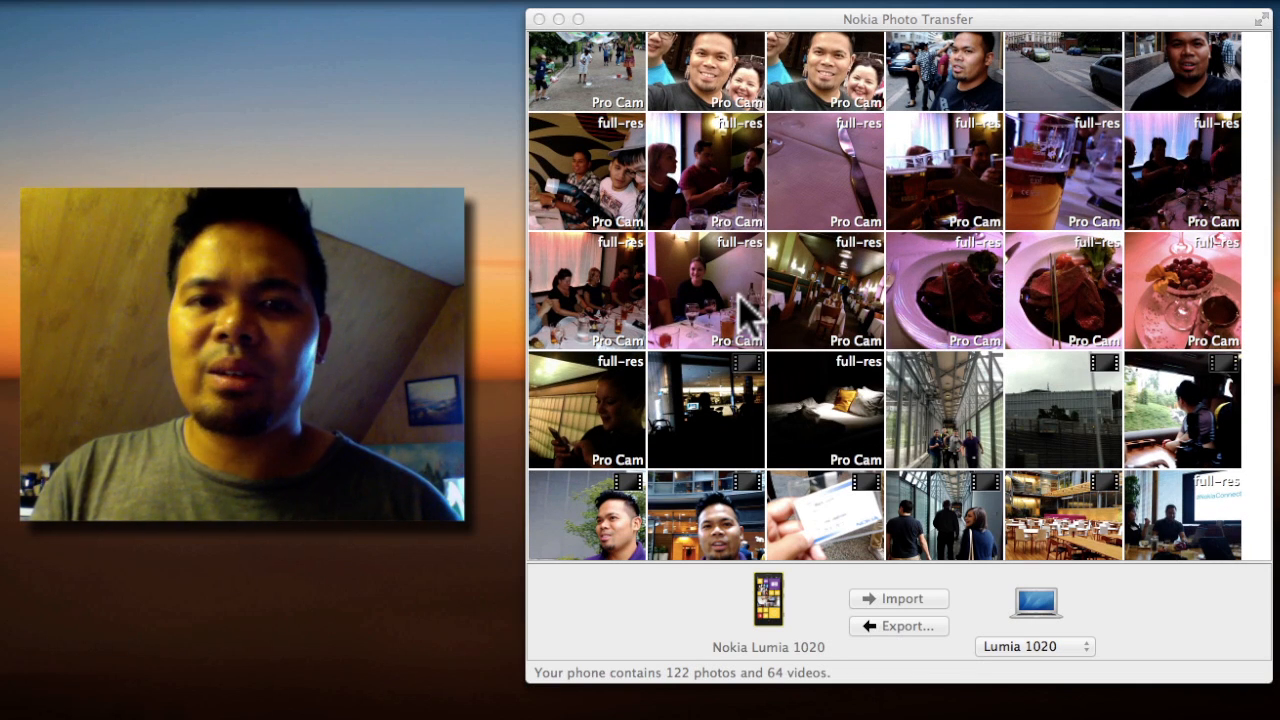
click(944, 290)
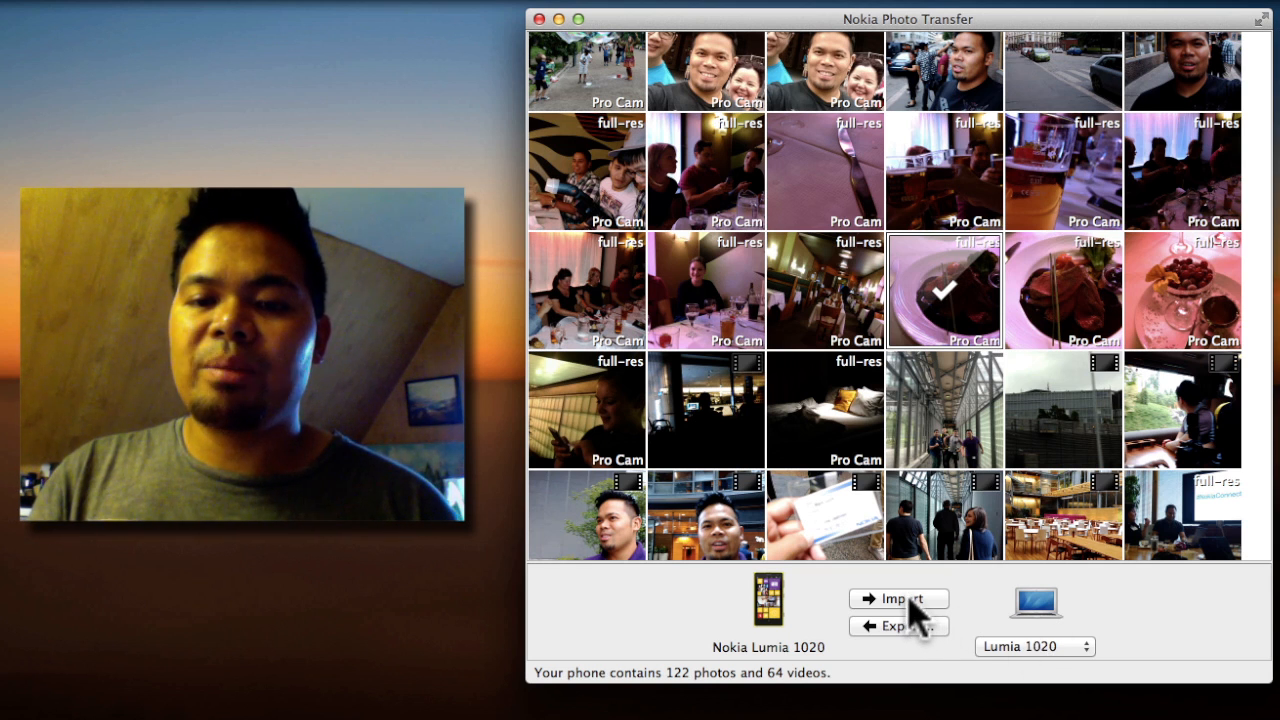
mouse_move(910, 610)
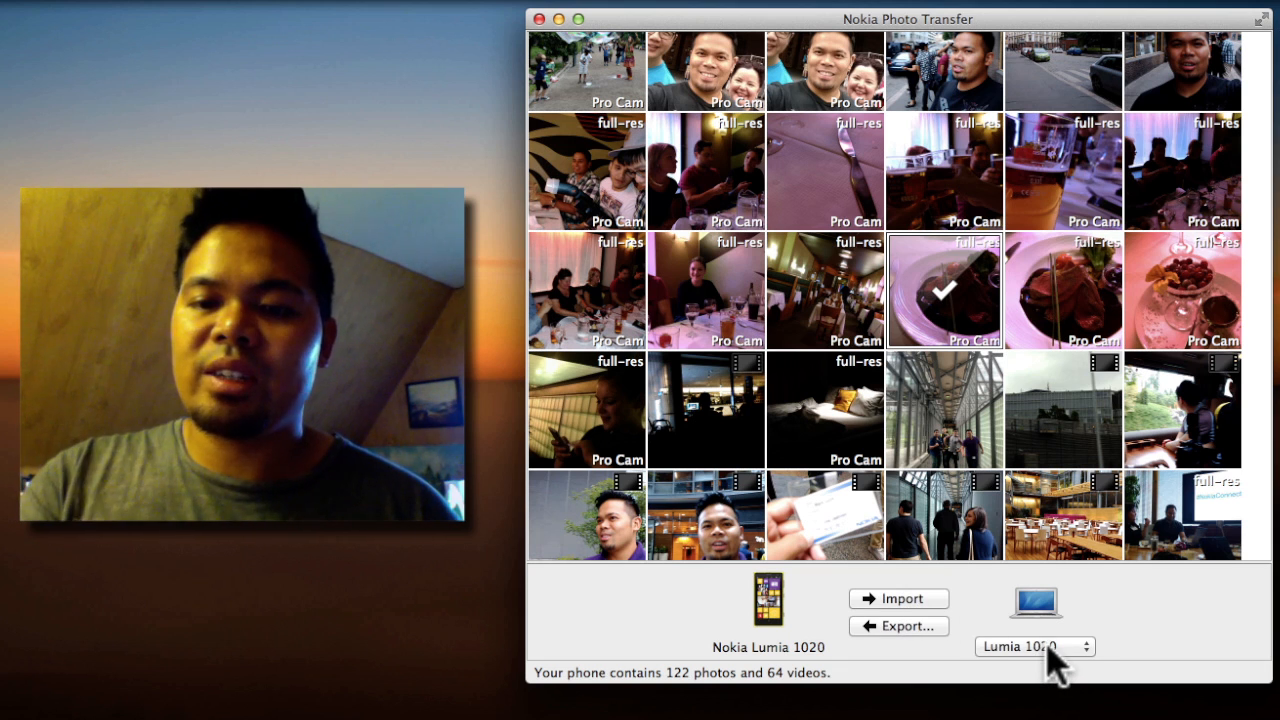
- Review the destination folder choices and keep the current folder unchanged
click(1036, 646)
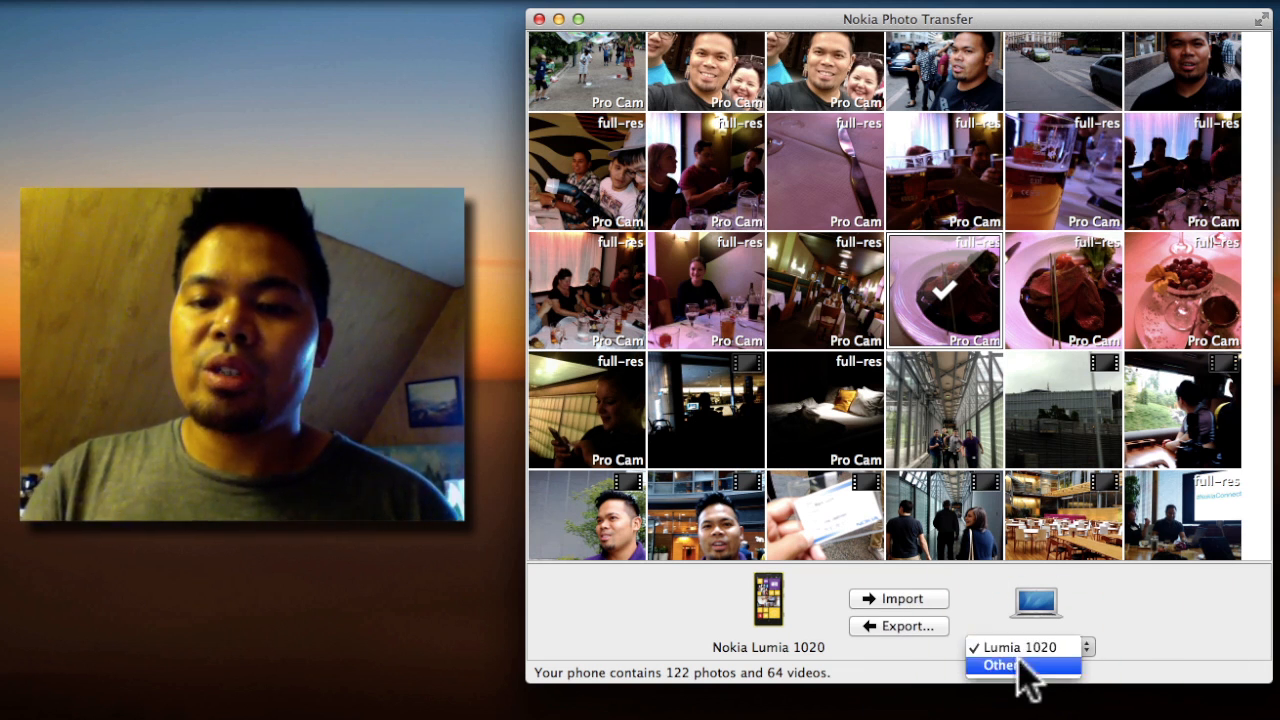
click(1004, 664)
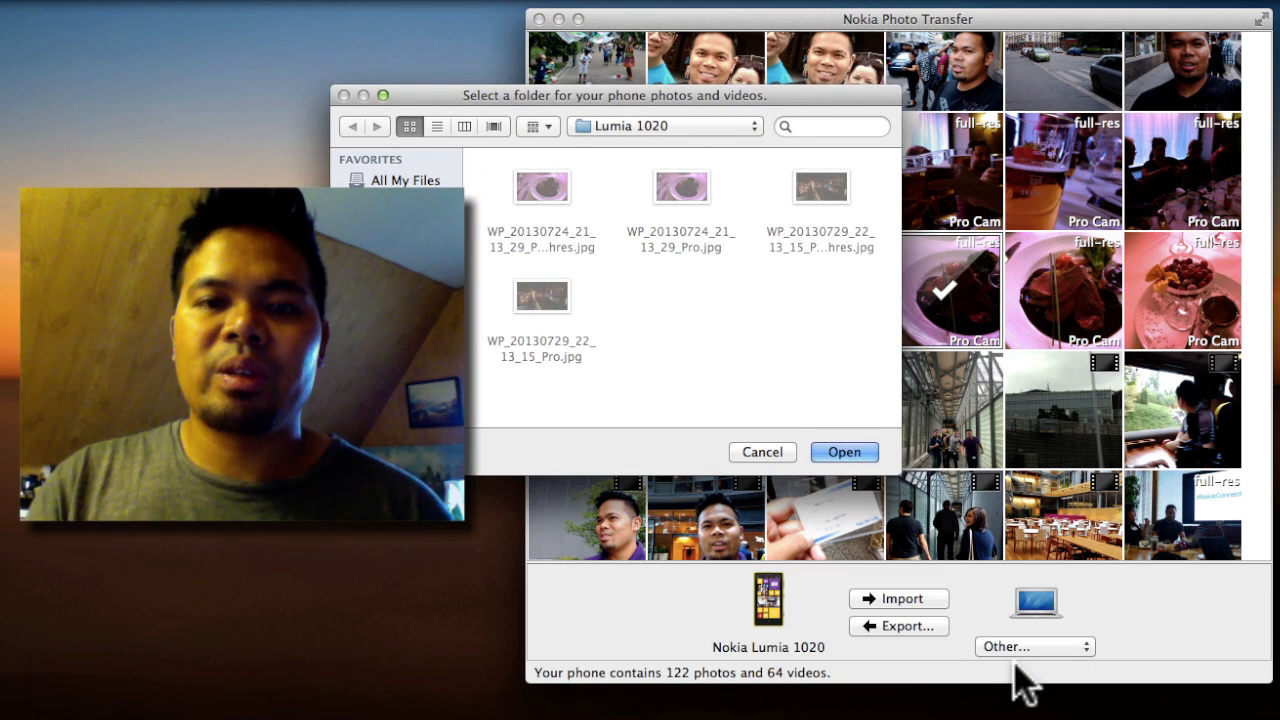
click(844, 452)
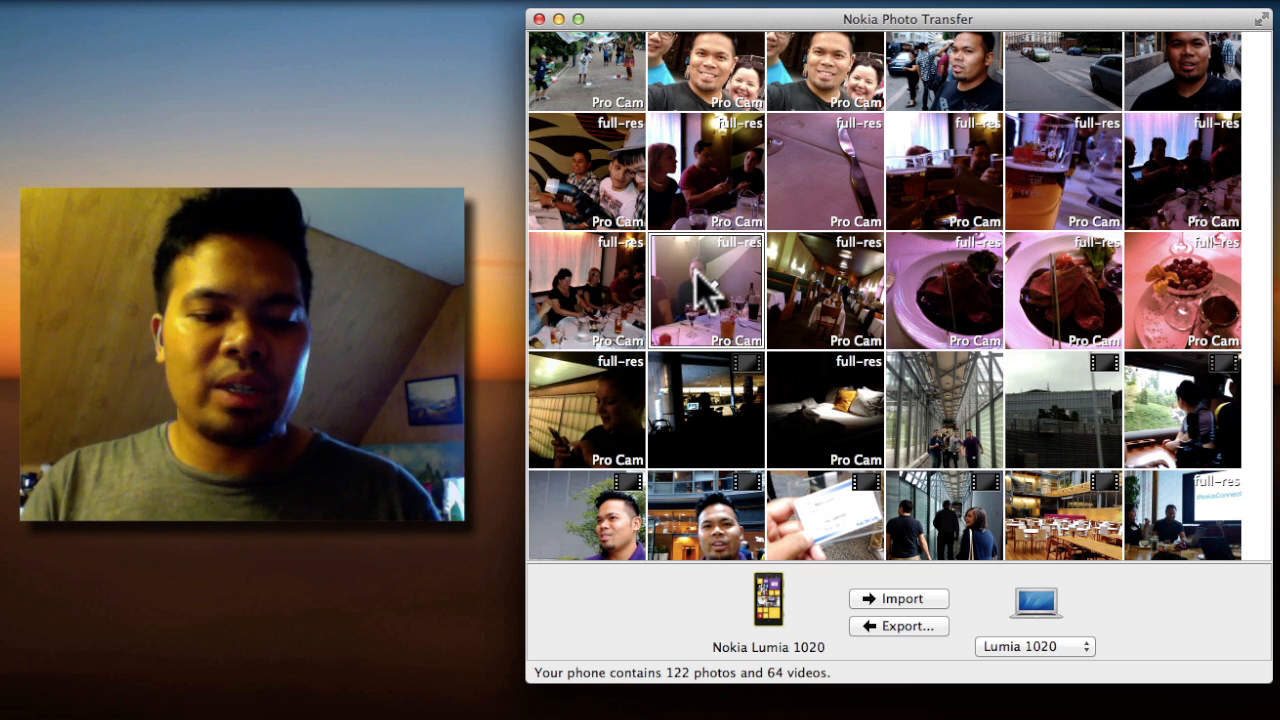
- Mark the restaurant table photos and the plate of food photo for import
click(704, 290)
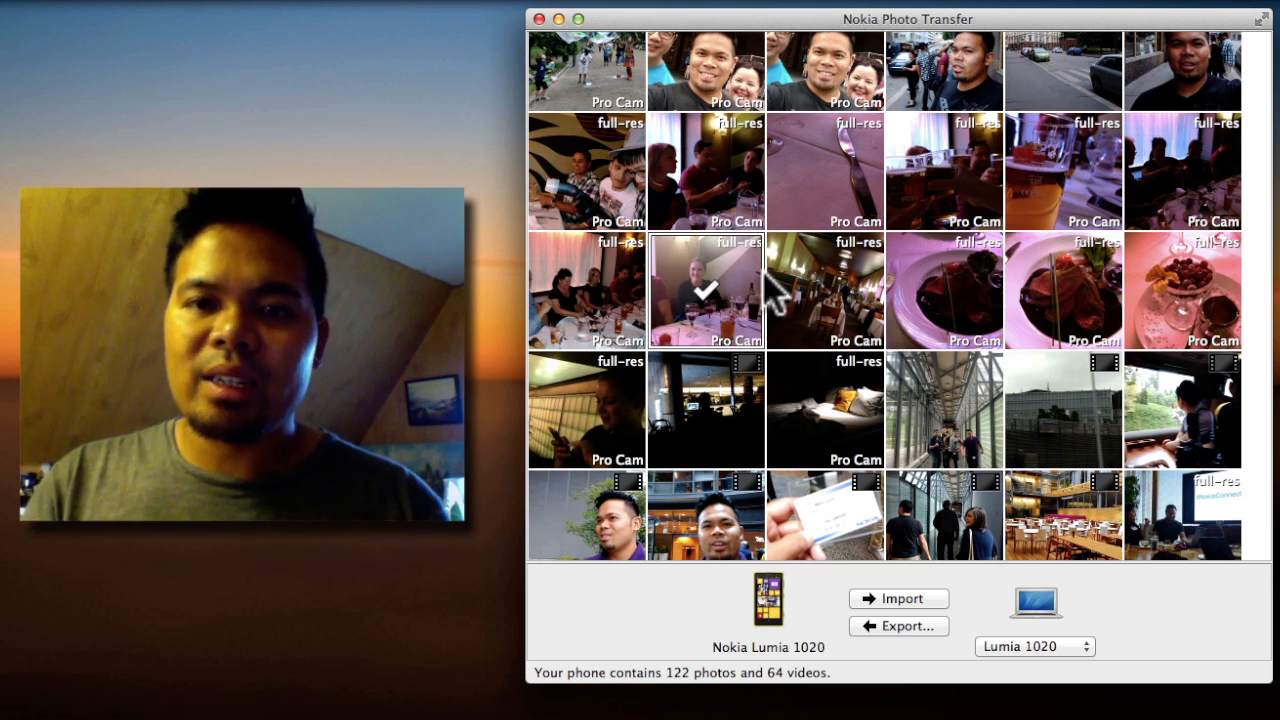
click(824, 290)
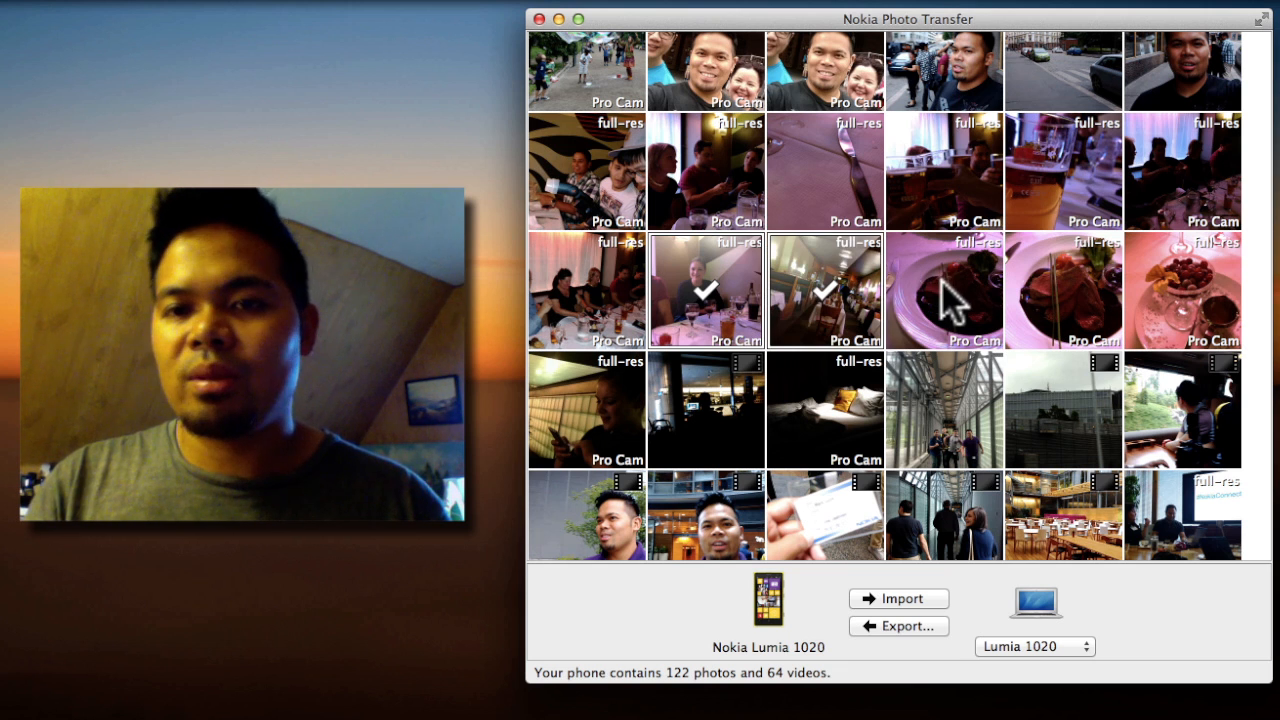
click(1064, 290)
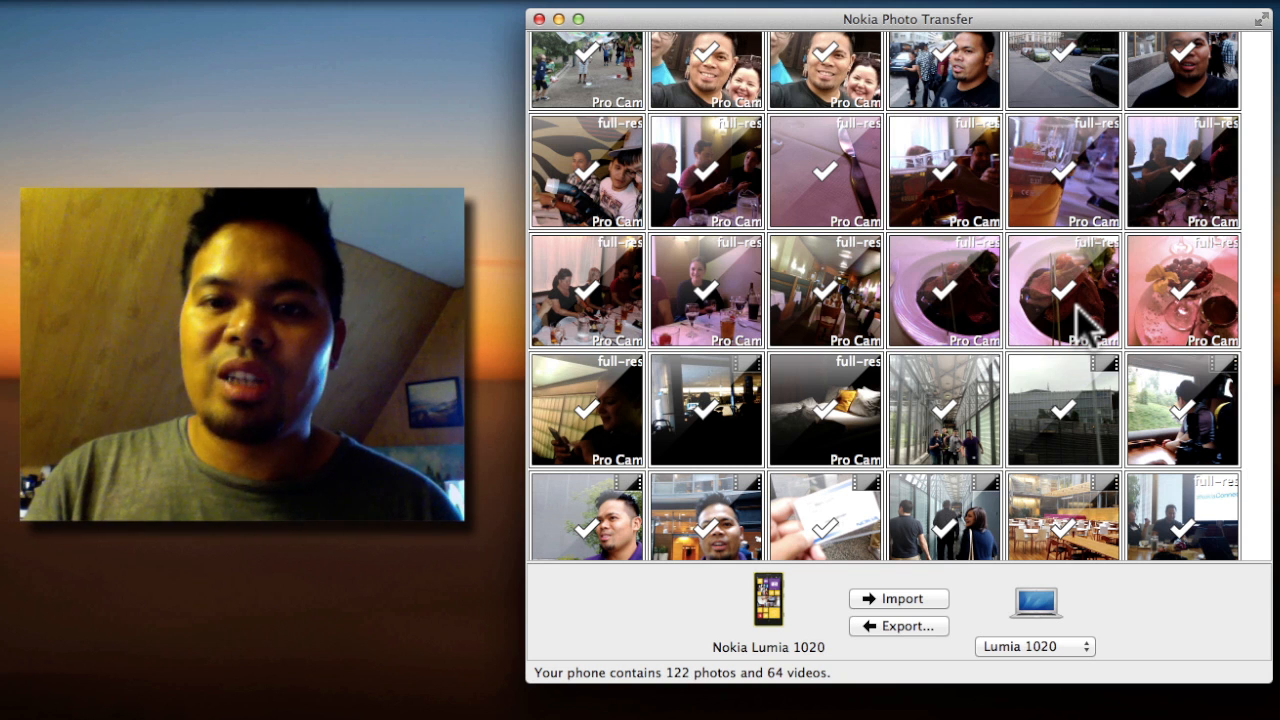
mouse_move(1260, 630)
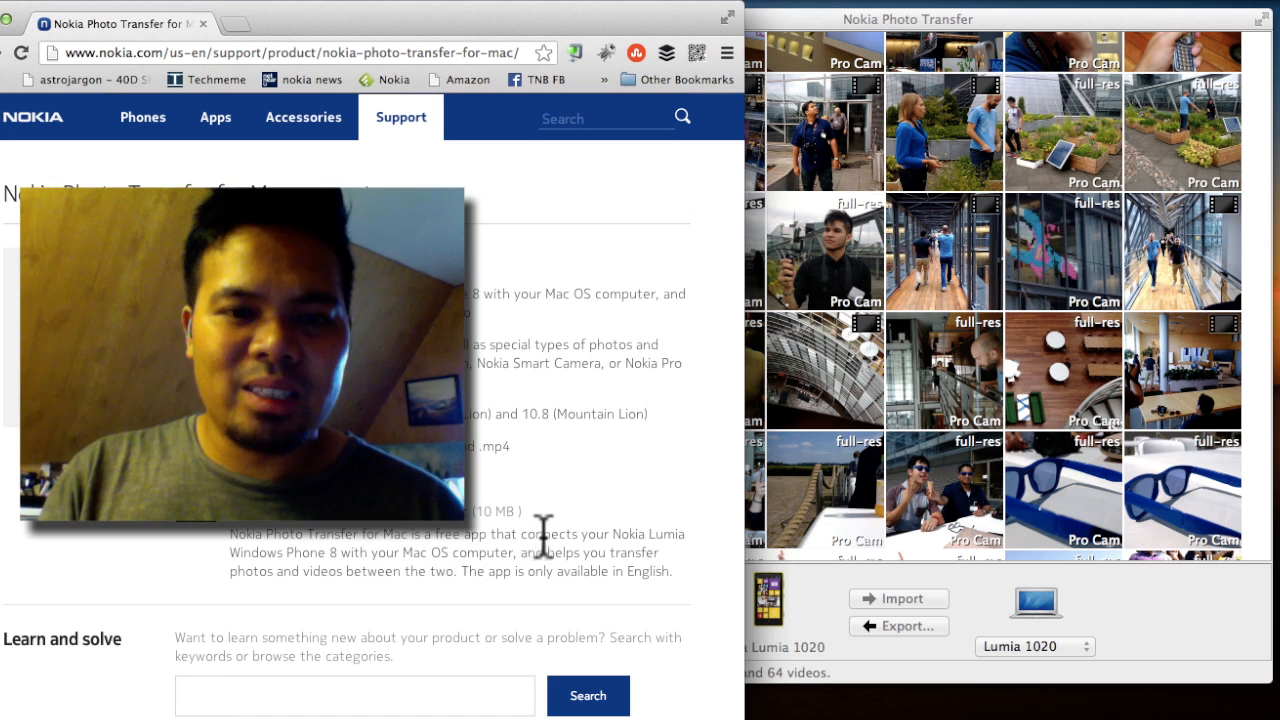
- Scroll the Nokia Photo Transfer for Mac page to the Download link and back
scroll(down, 3)
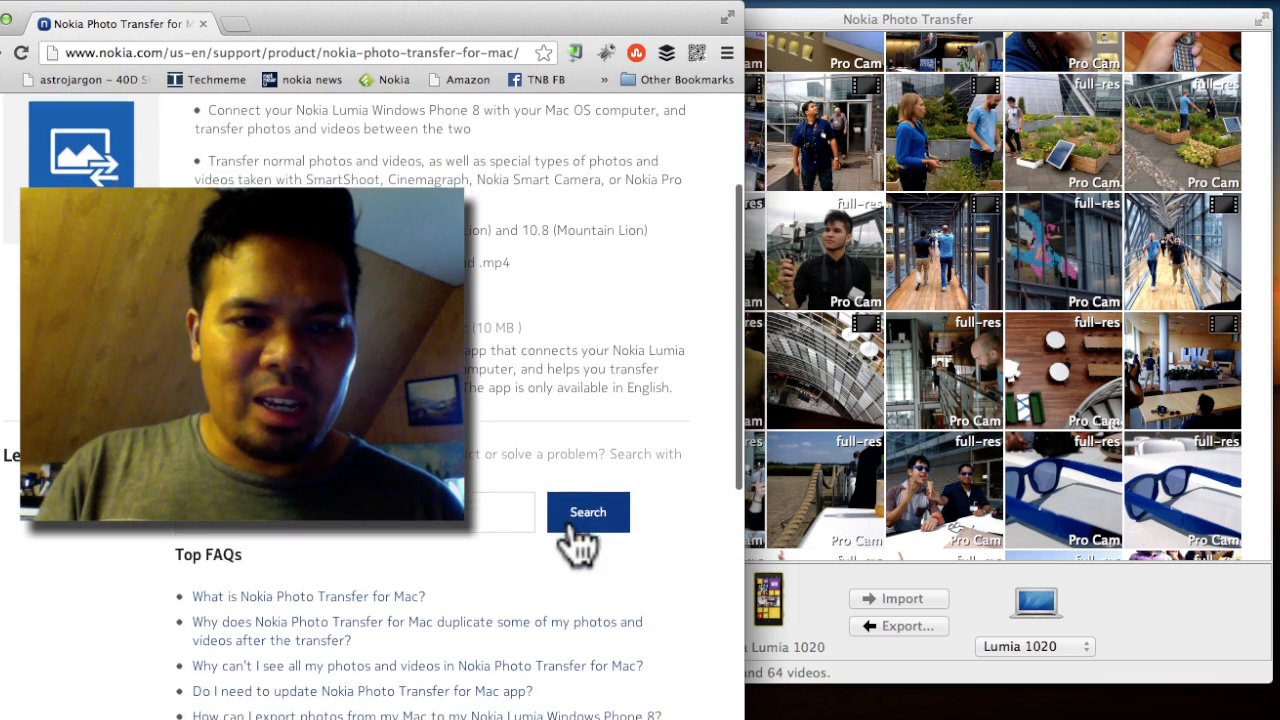
scroll(up, 3)
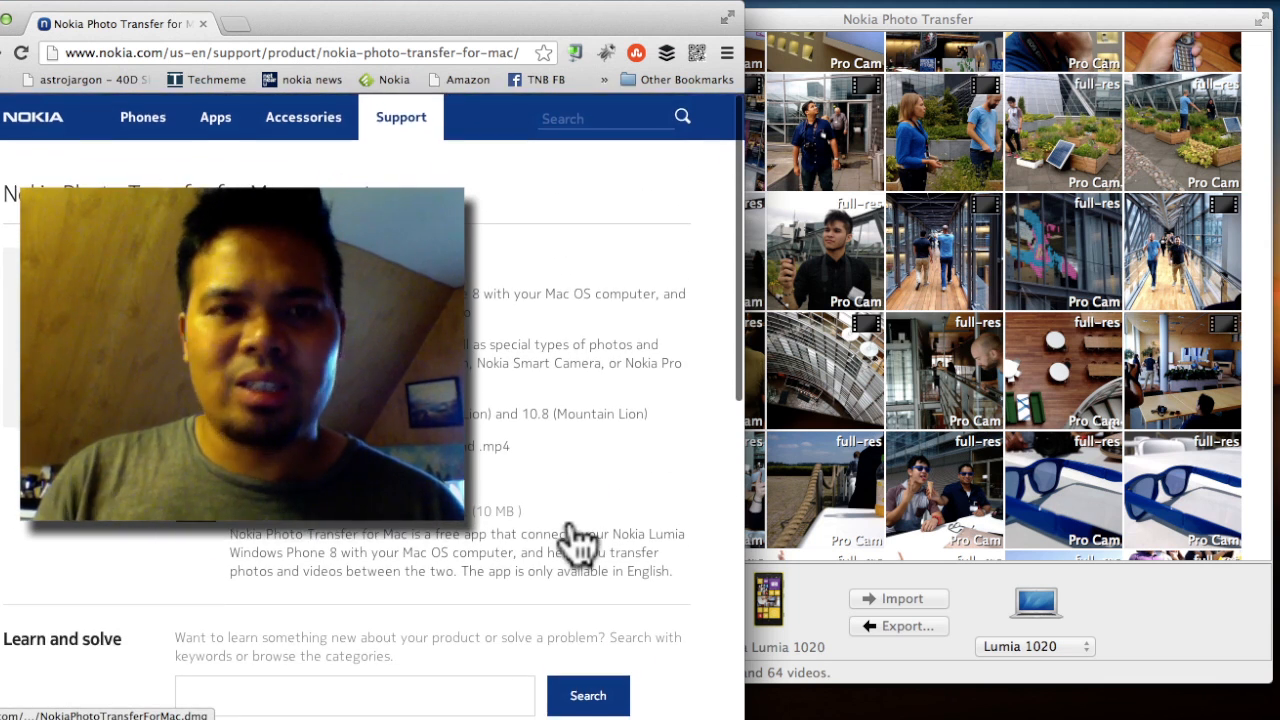
mouse_move(580, 540)
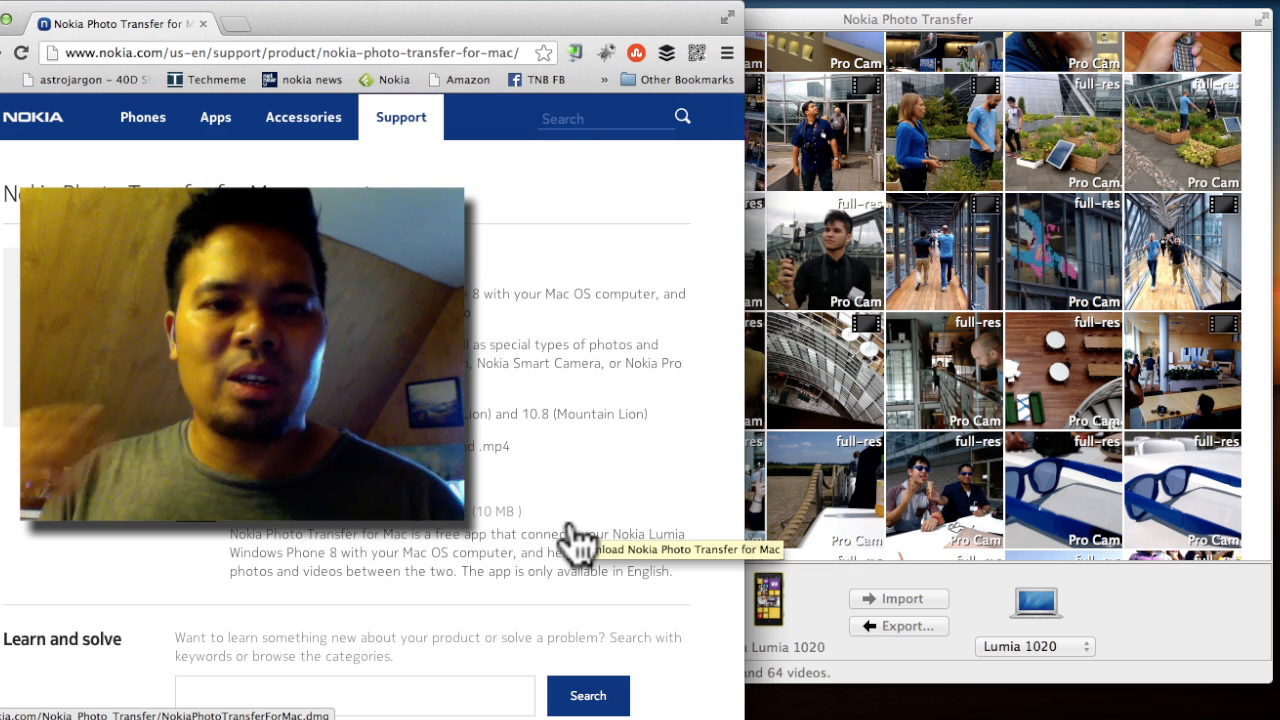